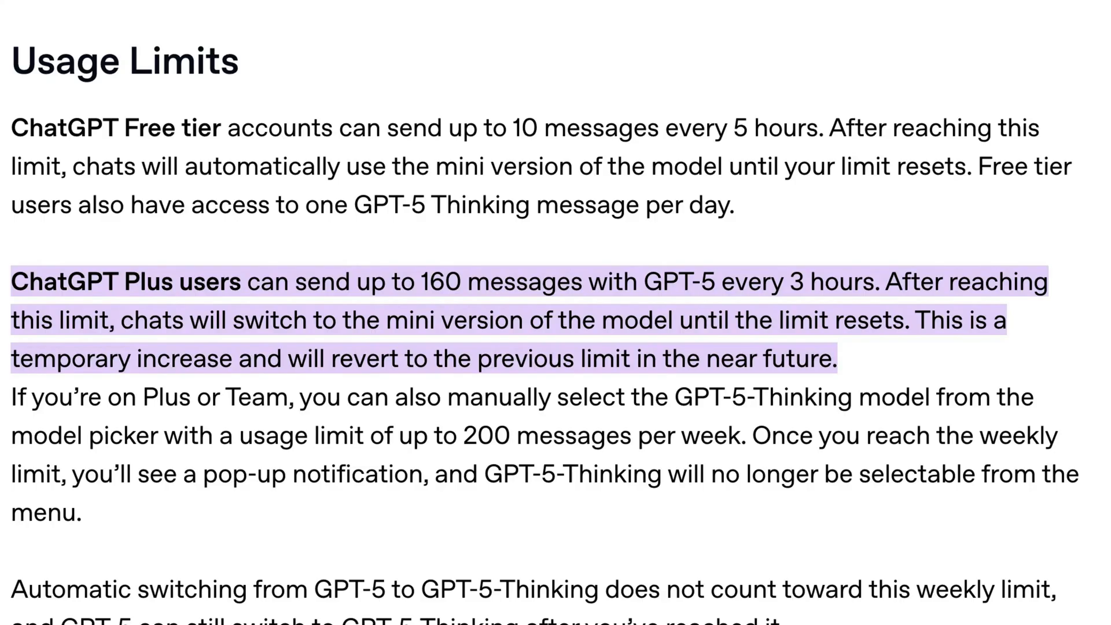
# Step: Scroll Sam Altman's rate-limit thread to the reply answered 'trying 3000 per week now!'
pyautogui.scroll(-3)
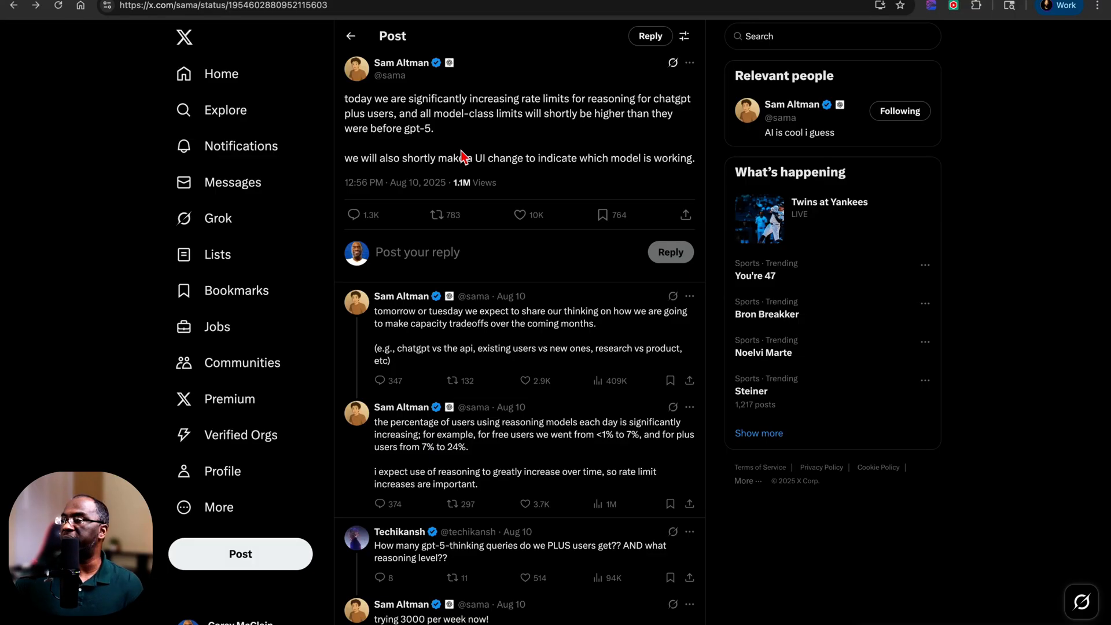
pyautogui.moveTo(464, 149)
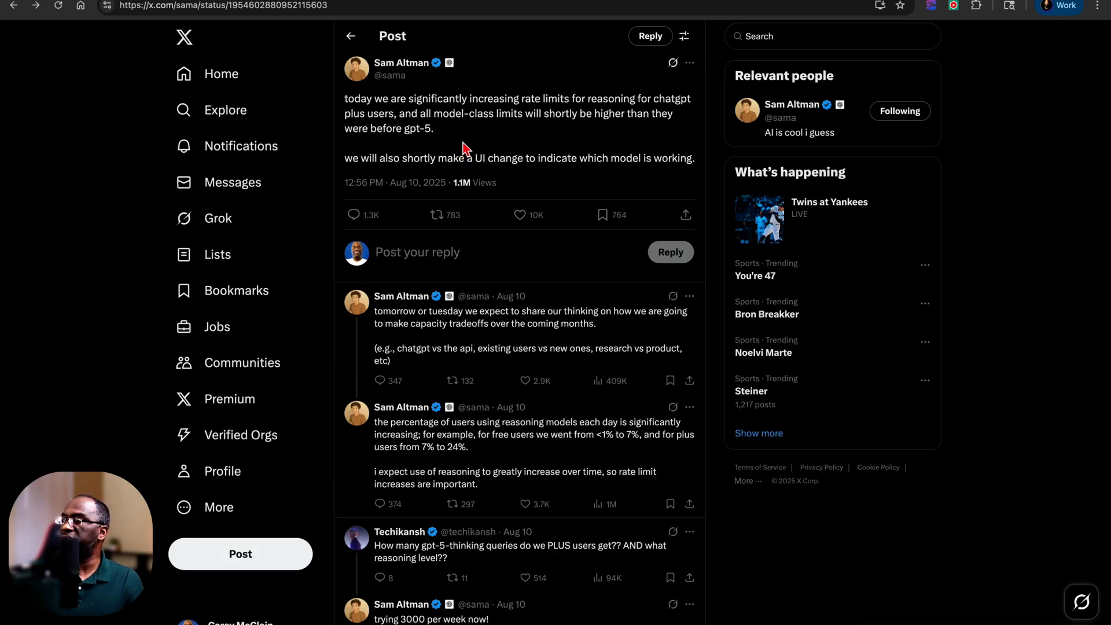
pyautogui.moveTo(535, 185)
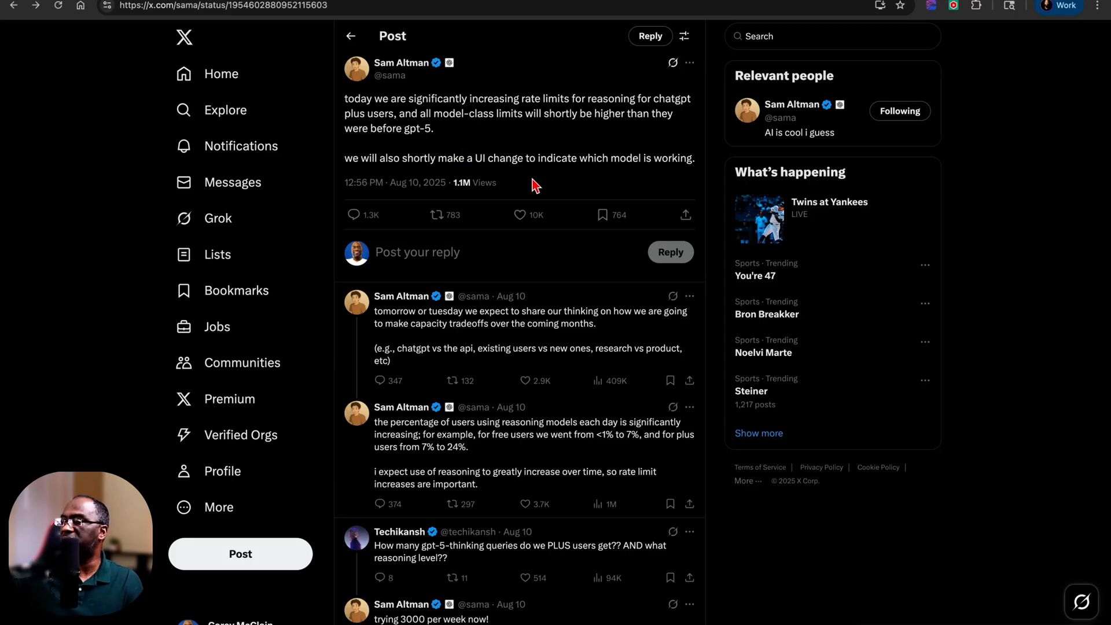
# Step: Scroll through the replies to Altman's remark that 4o is back via 'show legacy models'
pyautogui.scroll(-3)
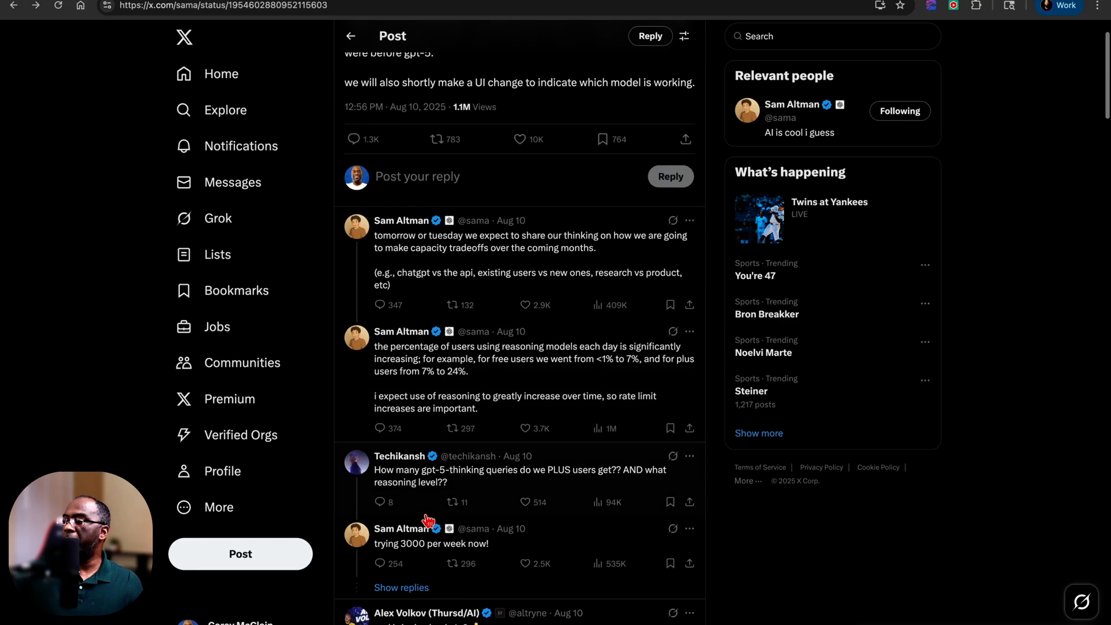
pyautogui.scroll(-3)
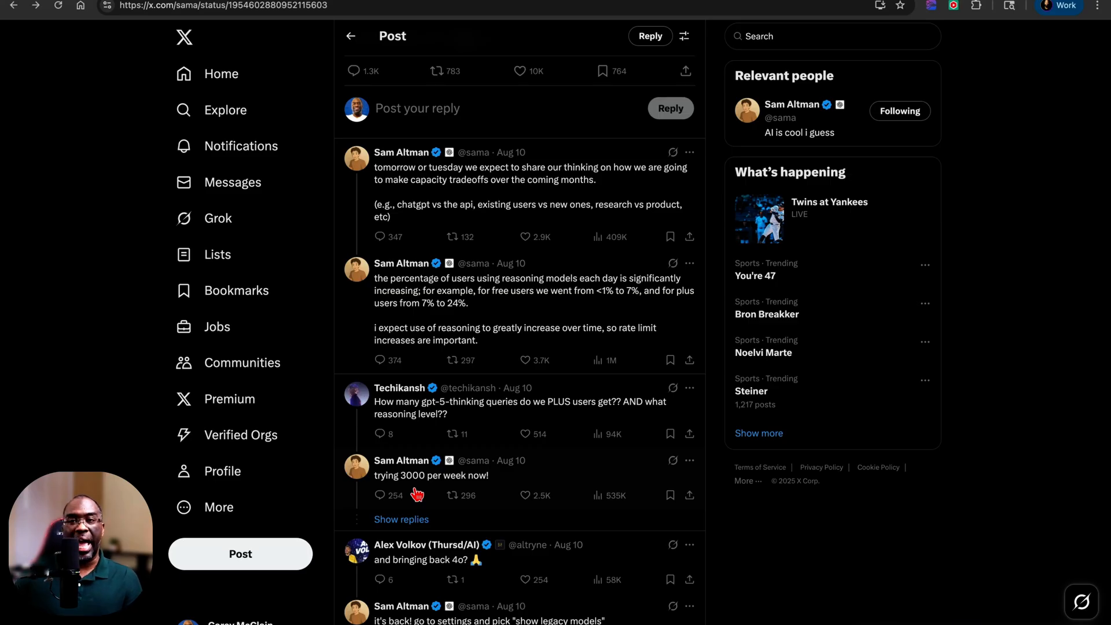
pyautogui.scroll(-3)
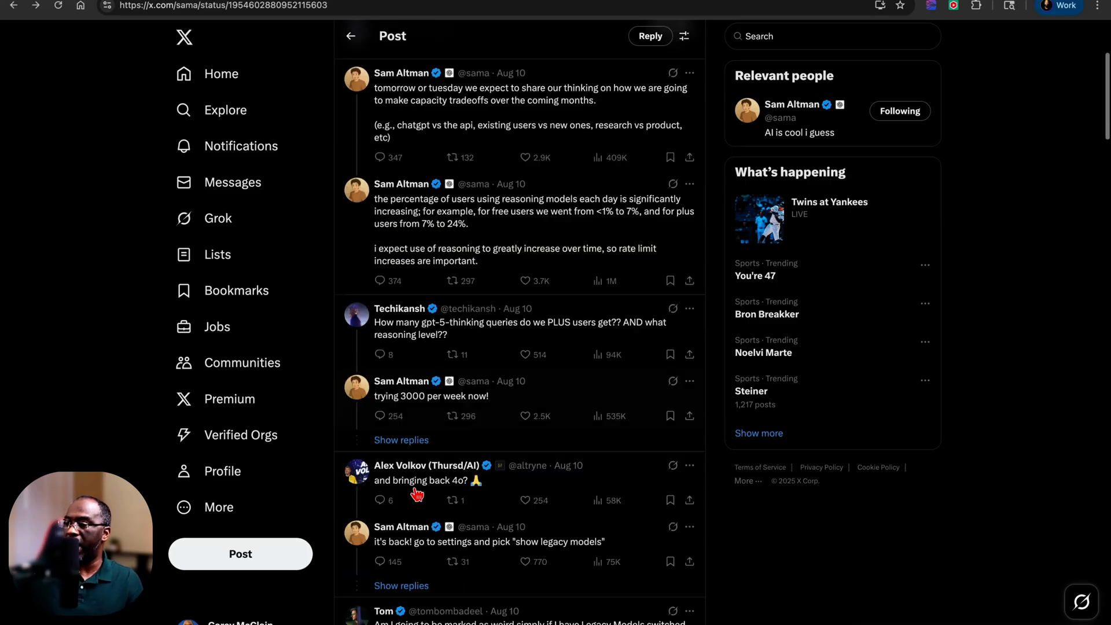
pyautogui.scroll(-3)
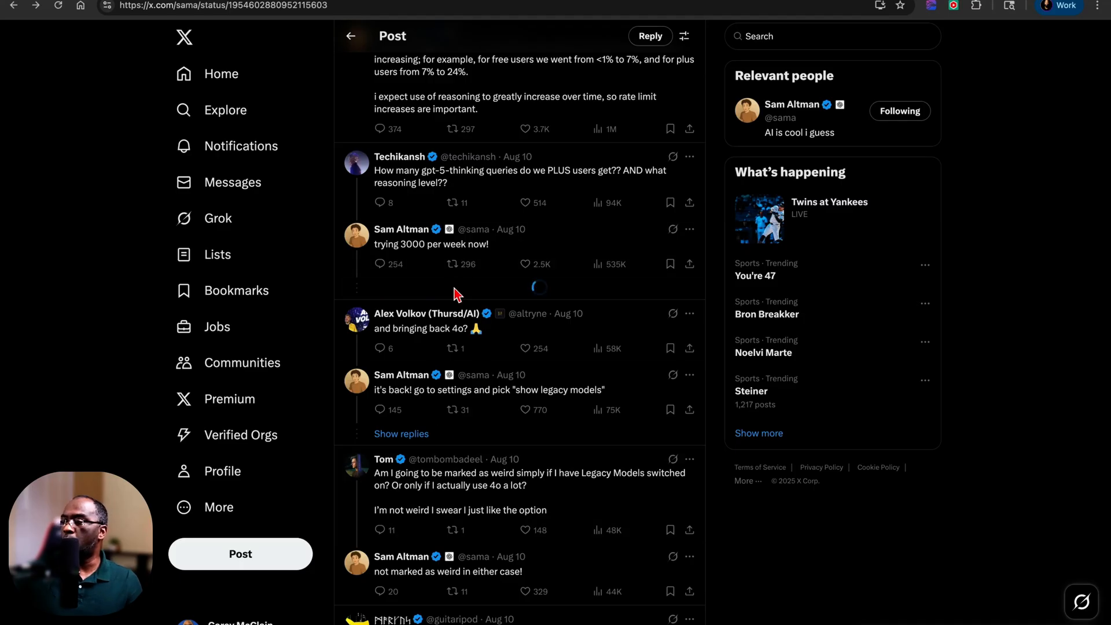
pyautogui.moveTo(466, 289)
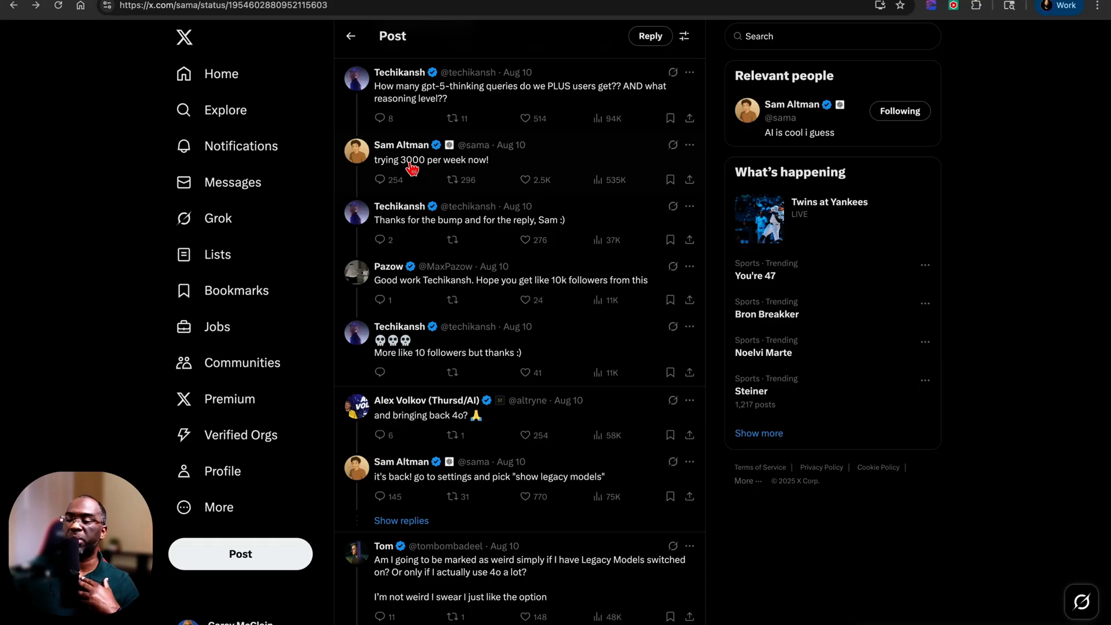
# Step: Go to Sam Altman's x.com/sama profile timeline from the thread
pyautogui.click(402, 145)
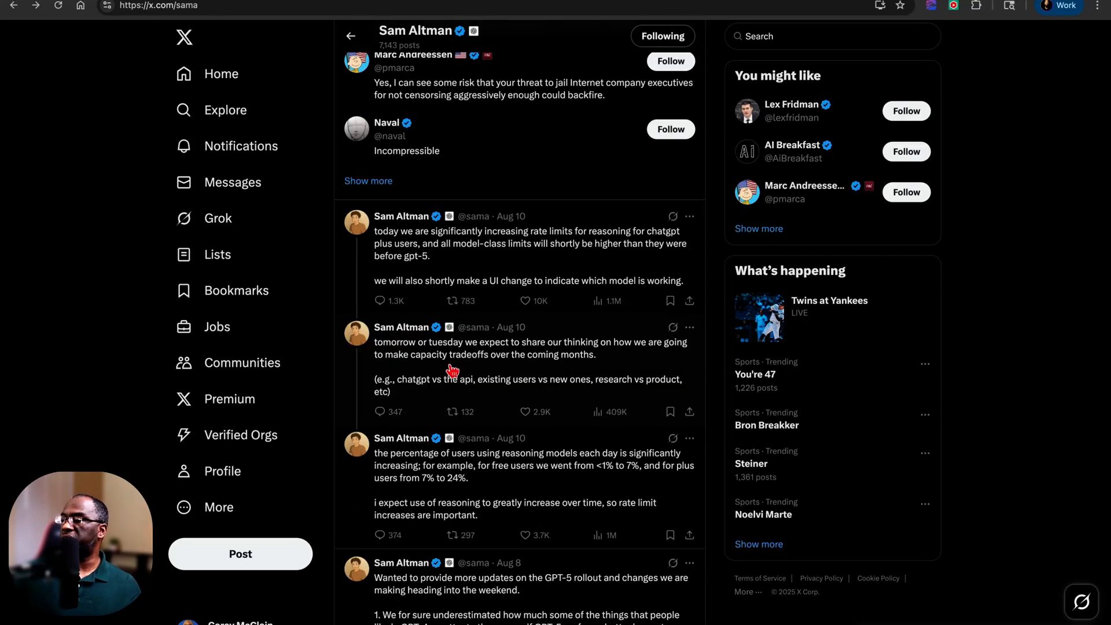
pyautogui.moveTo(449, 361)
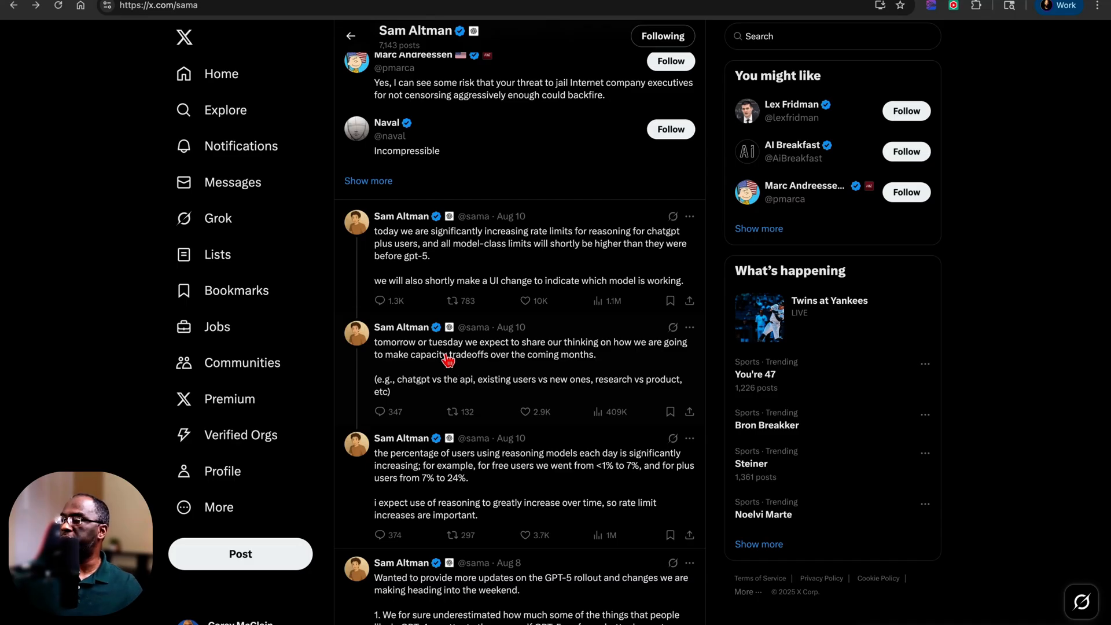
pyautogui.moveTo(631, 355)
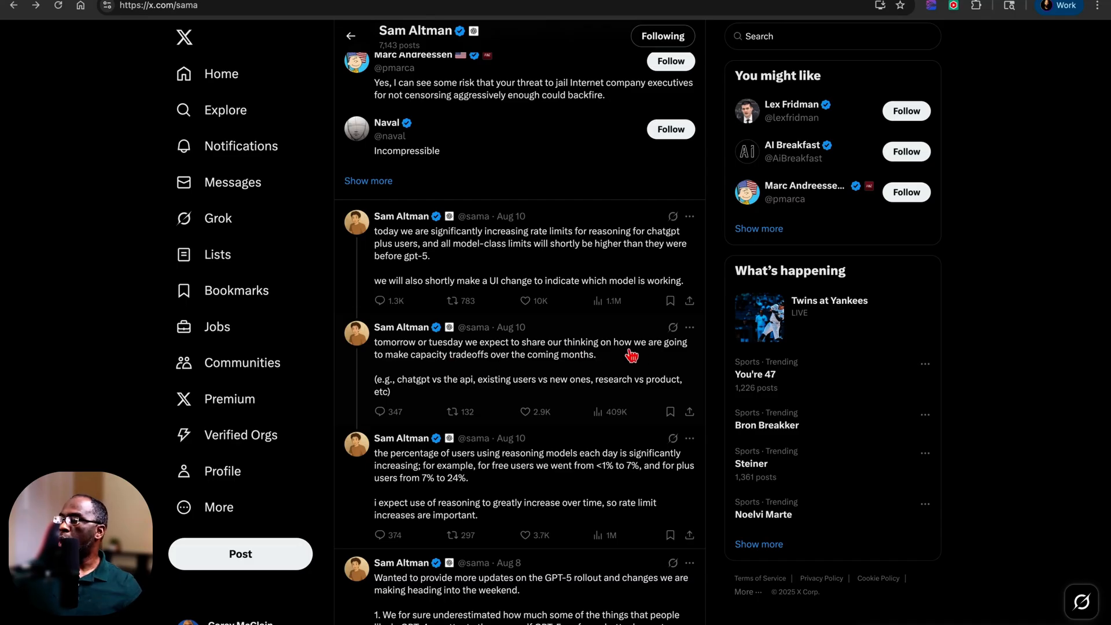
pyautogui.moveTo(462, 369)
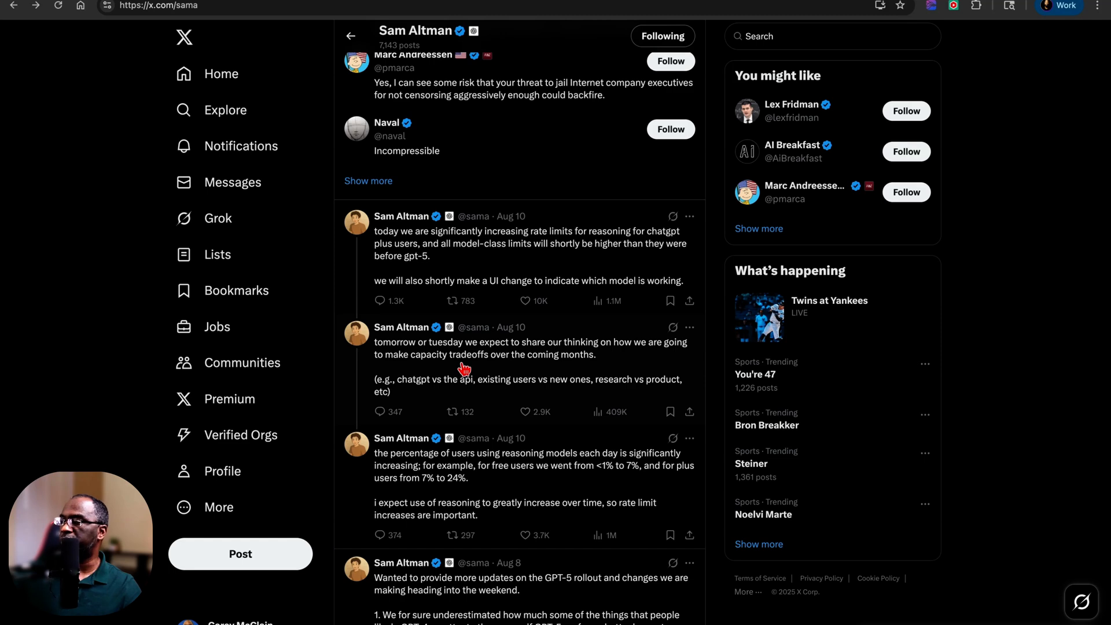
pyautogui.moveTo(545, 383)
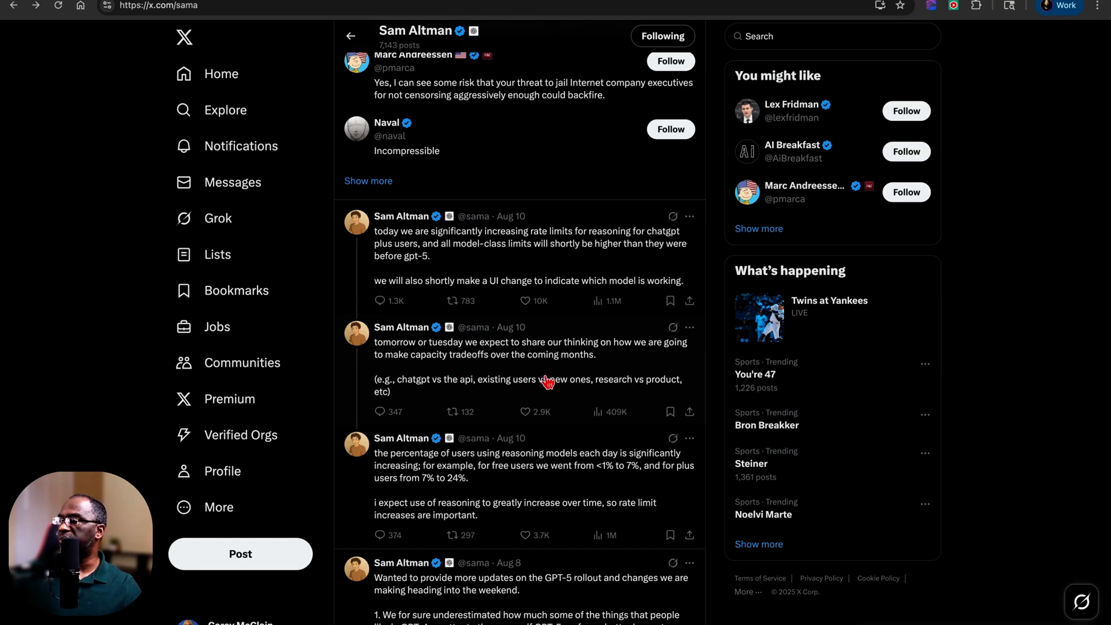
pyautogui.moveTo(475, 395)
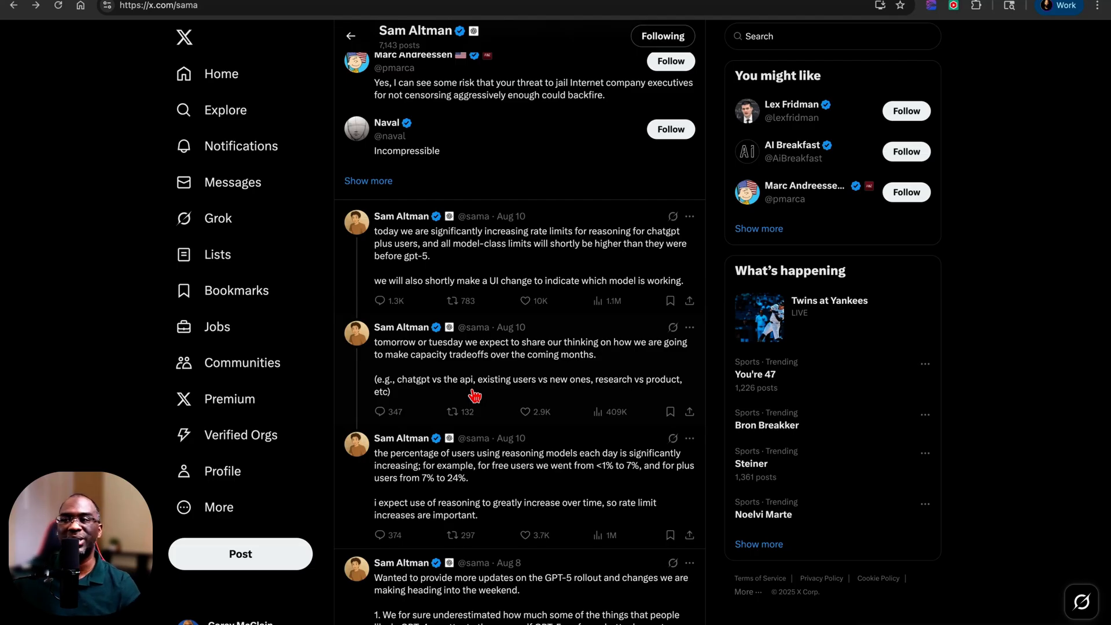
pyautogui.moveTo(501, 393)
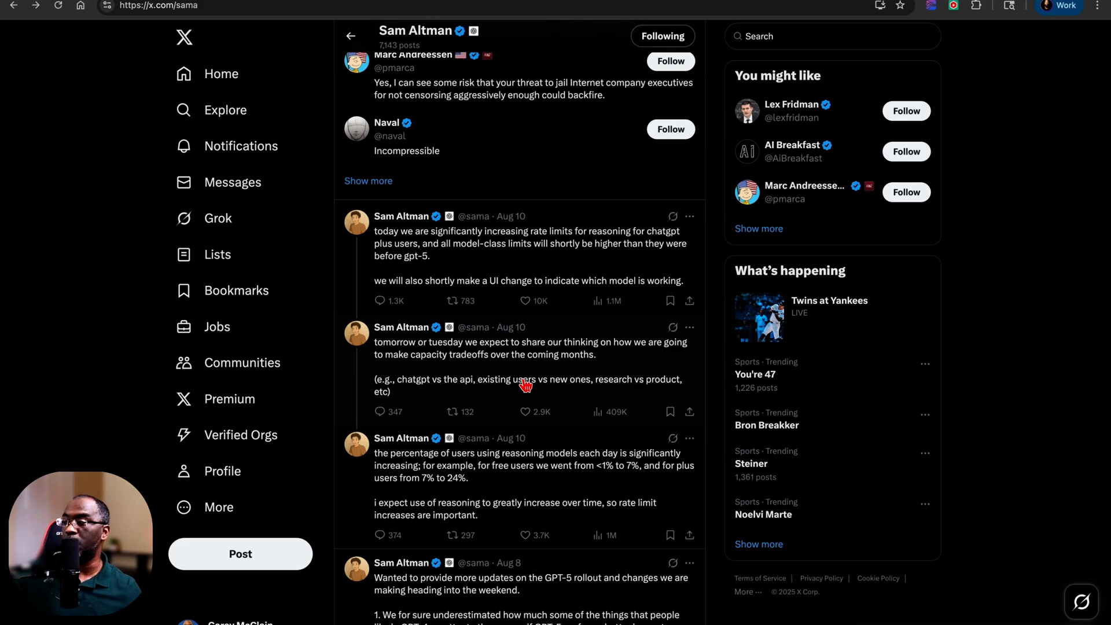
pyautogui.scroll(-3)
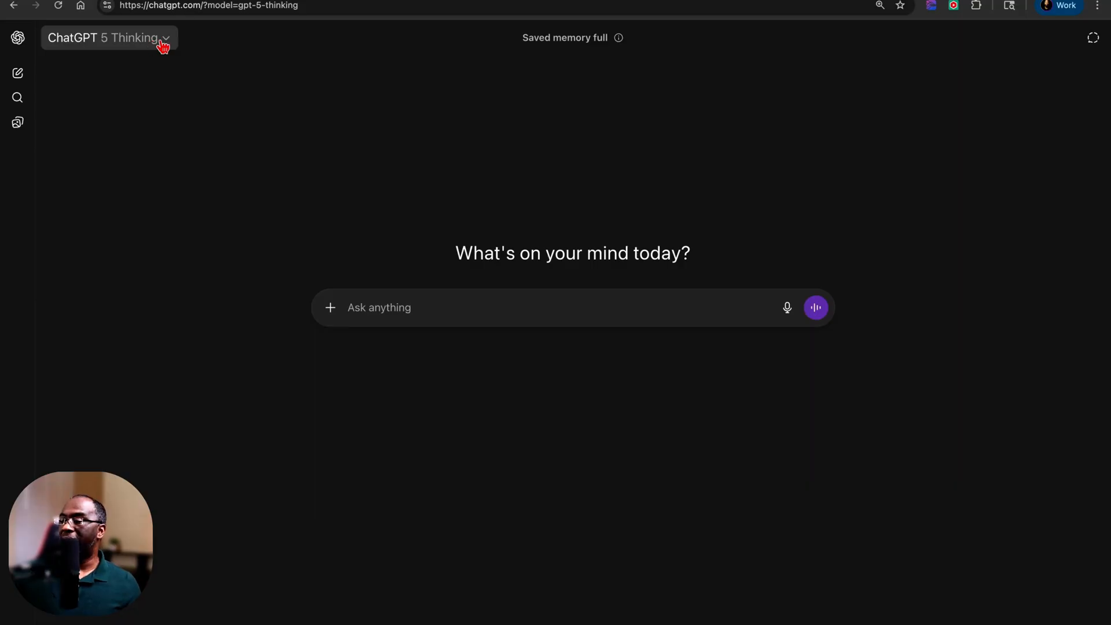
# Step: Switch the ChatGPT model from GPT-5 Thinking to GPT-5 and start a voice conversation
pyautogui.click(107, 37)
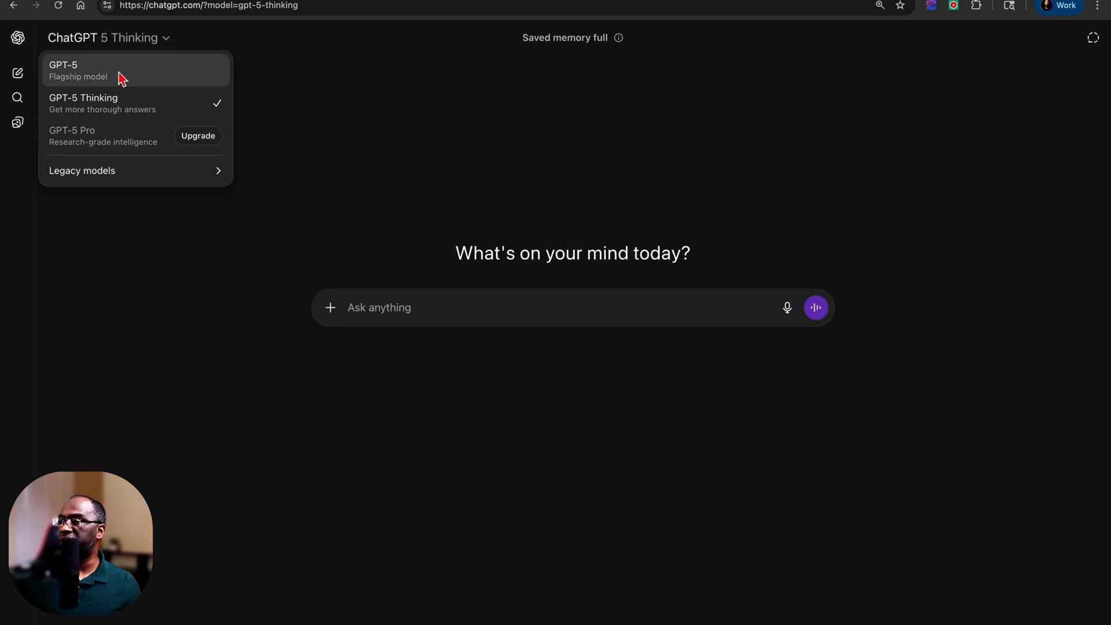
pyautogui.click(84, 71)
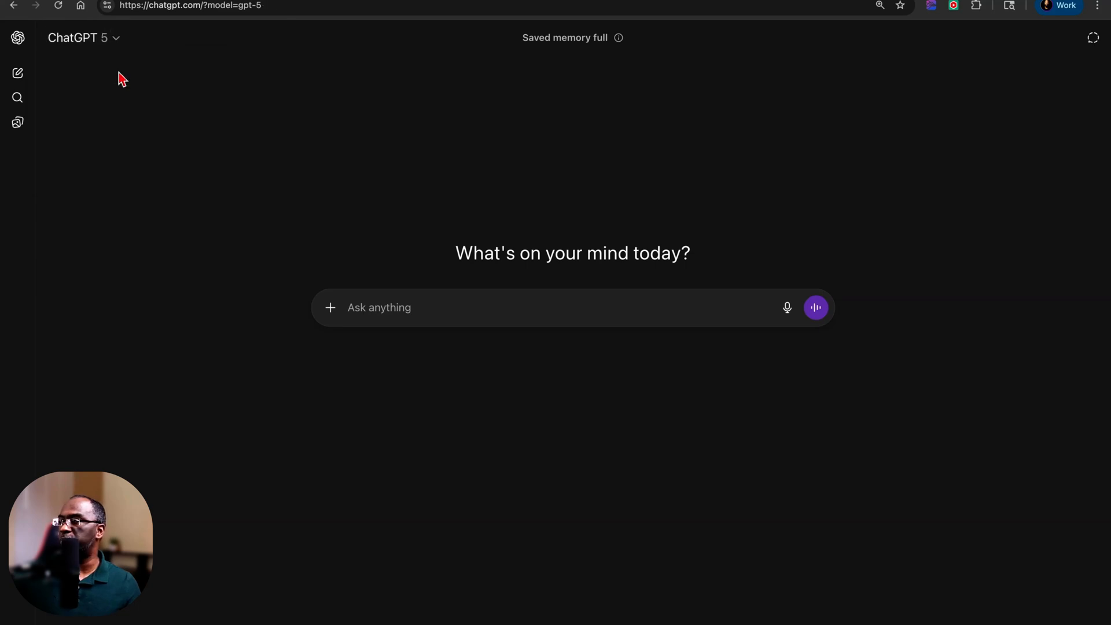
pyautogui.moveTo(816, 308)
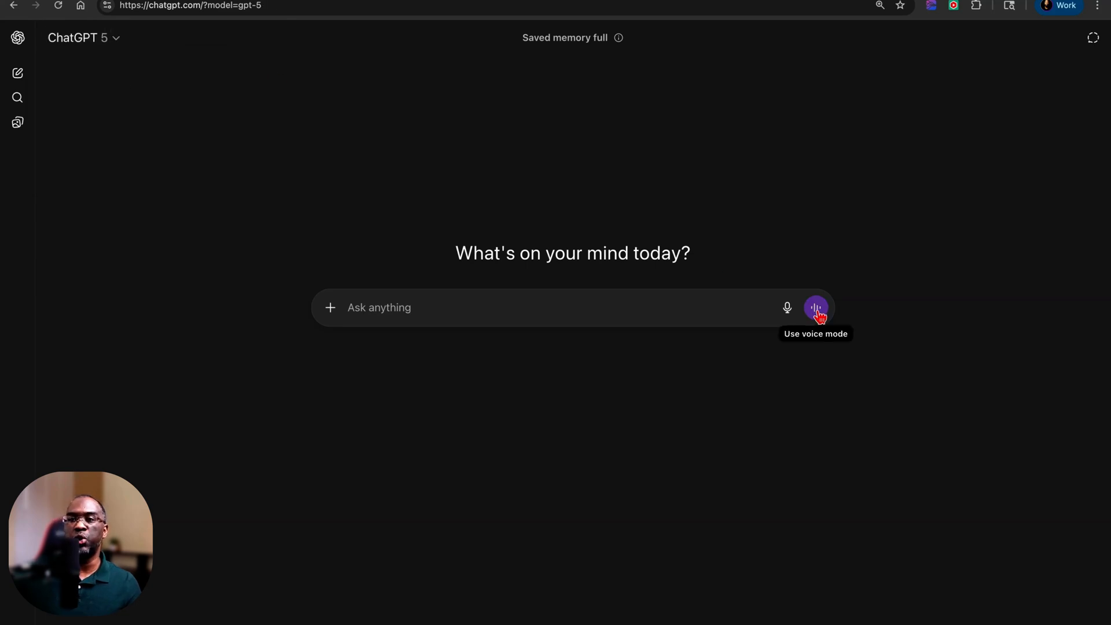
pyautogui.click(815, 308)
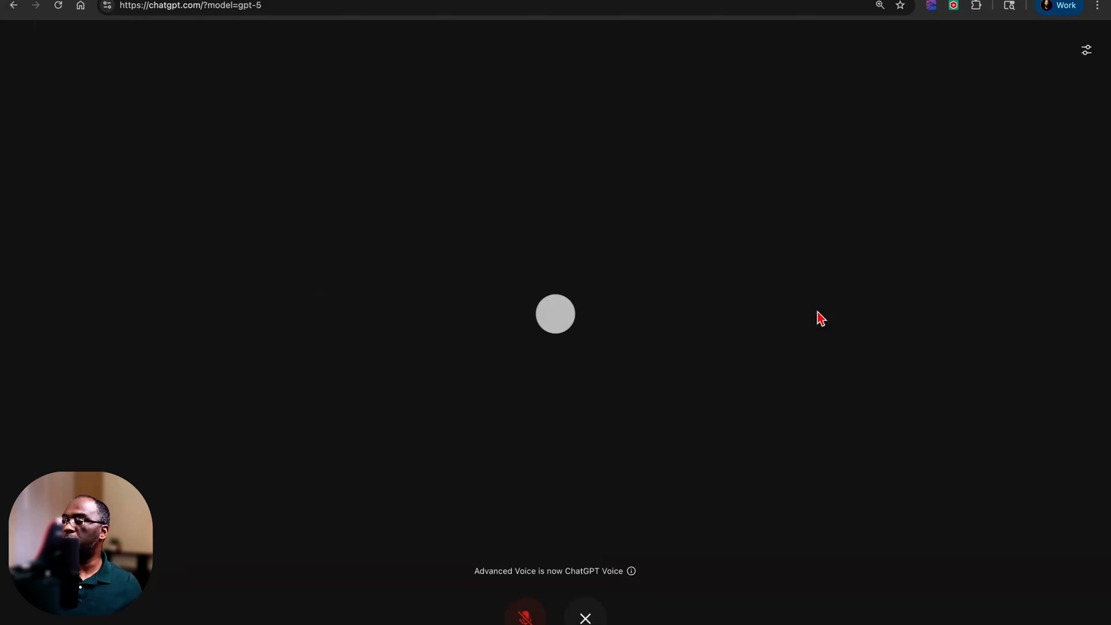
pyautogui.moveTo(583, 565)
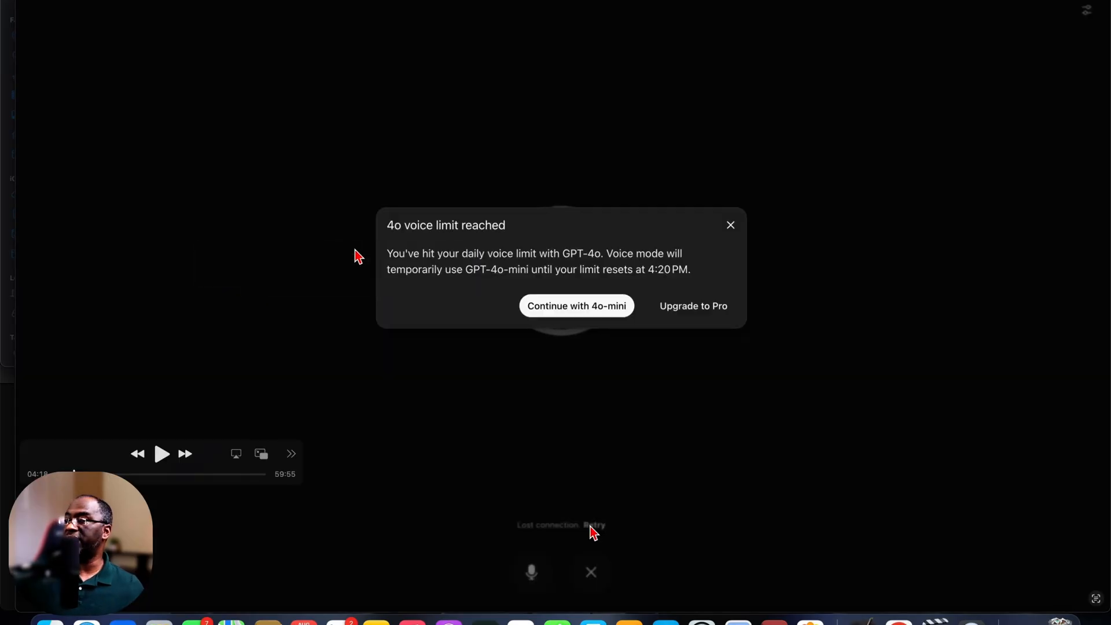
pyautogui.moveTo(456, 230)
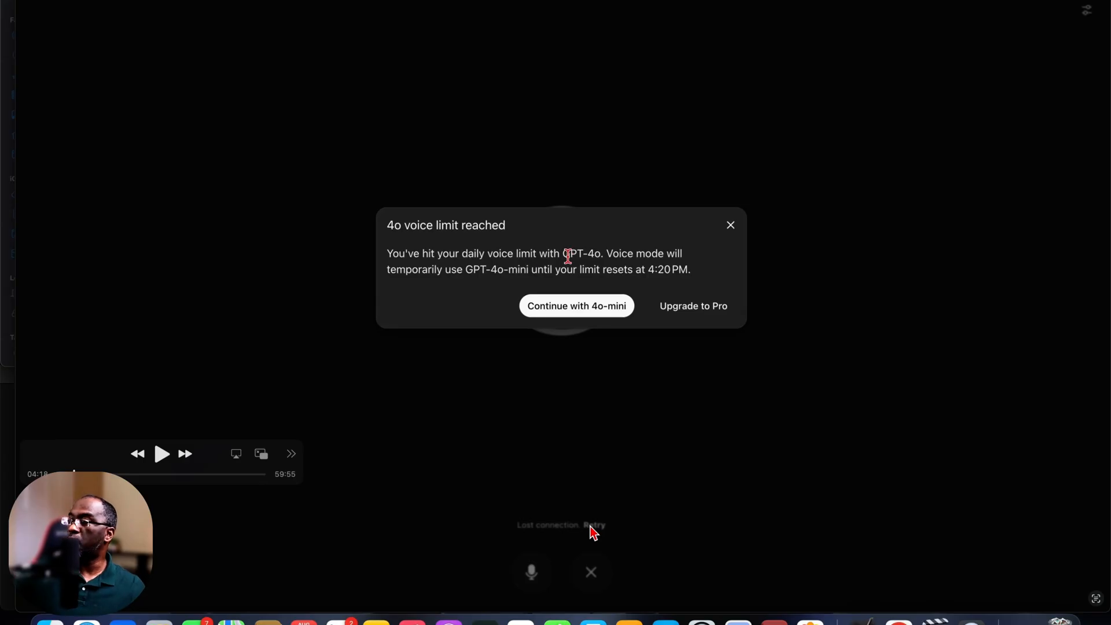
pyautogui.moveTo(492, 276)
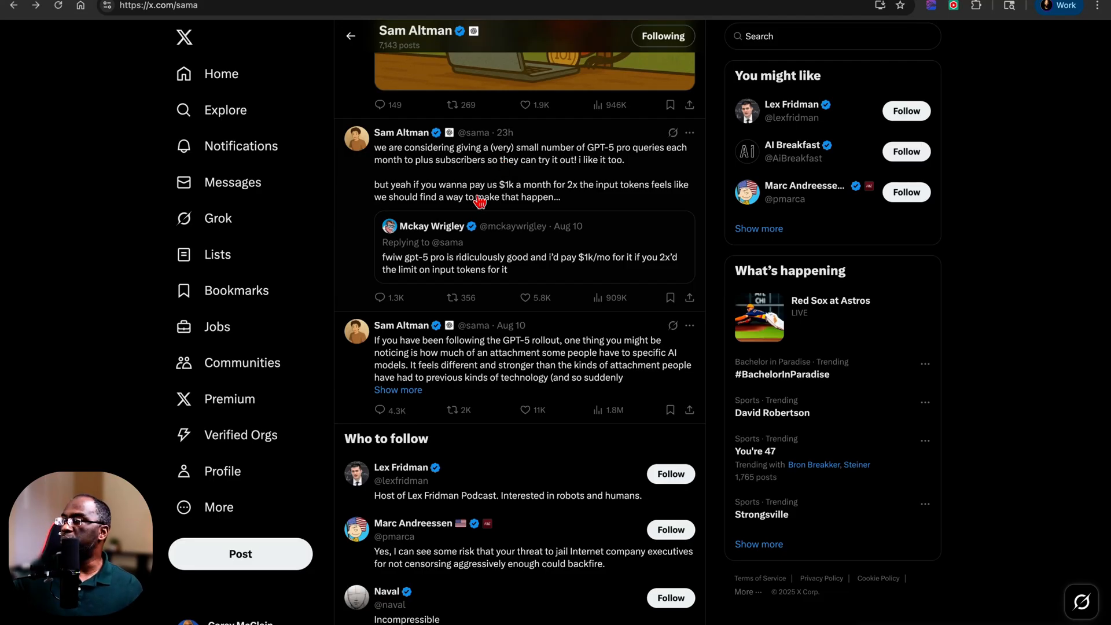
pyautogui.moveTo(562, 196)
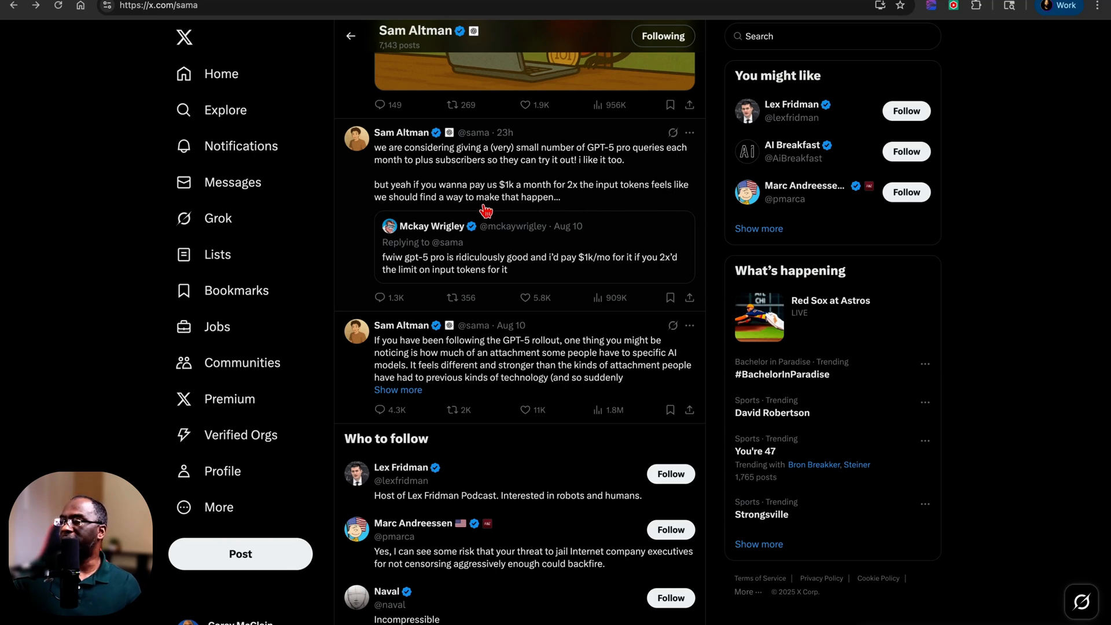
pyautogui.moveTo(461, 271)
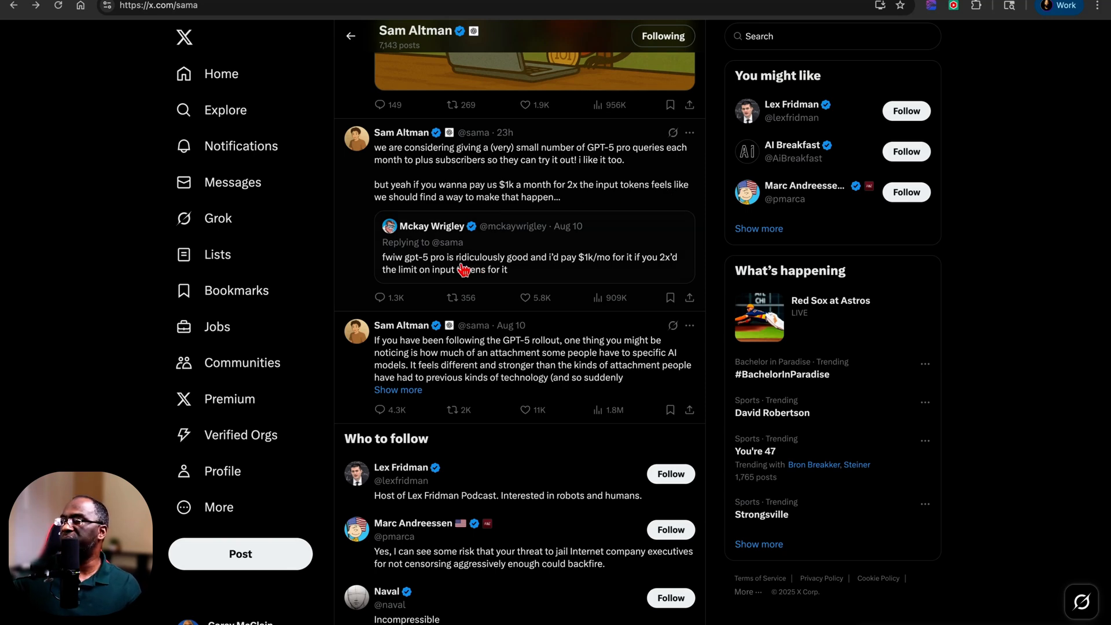
pyautogui.moveTo(534, 277)
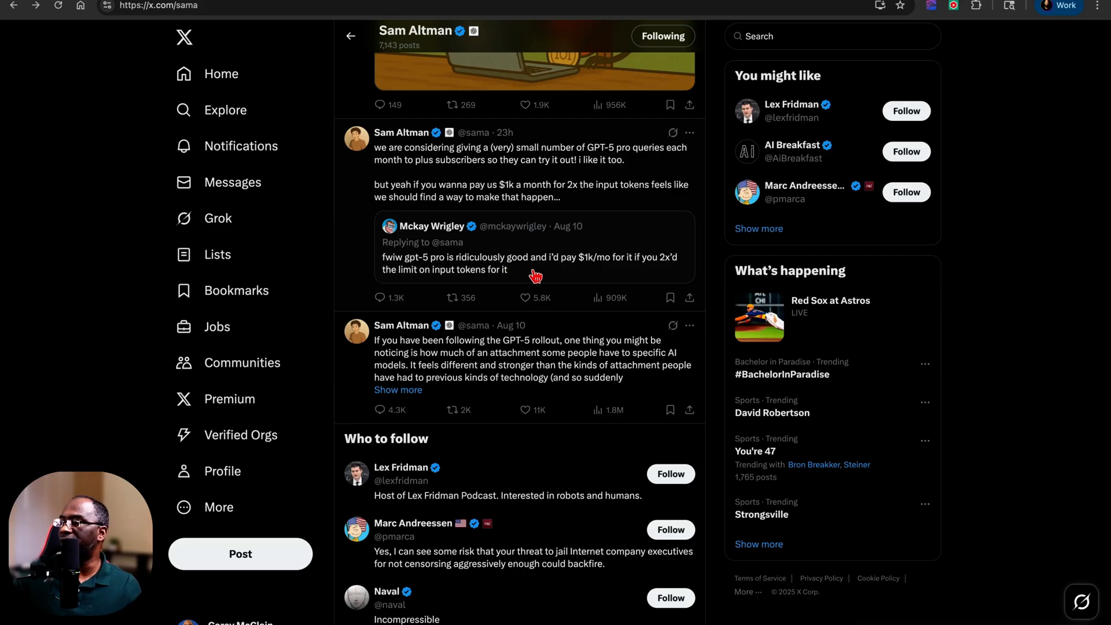
pyautogui.moveTo(601, 274)
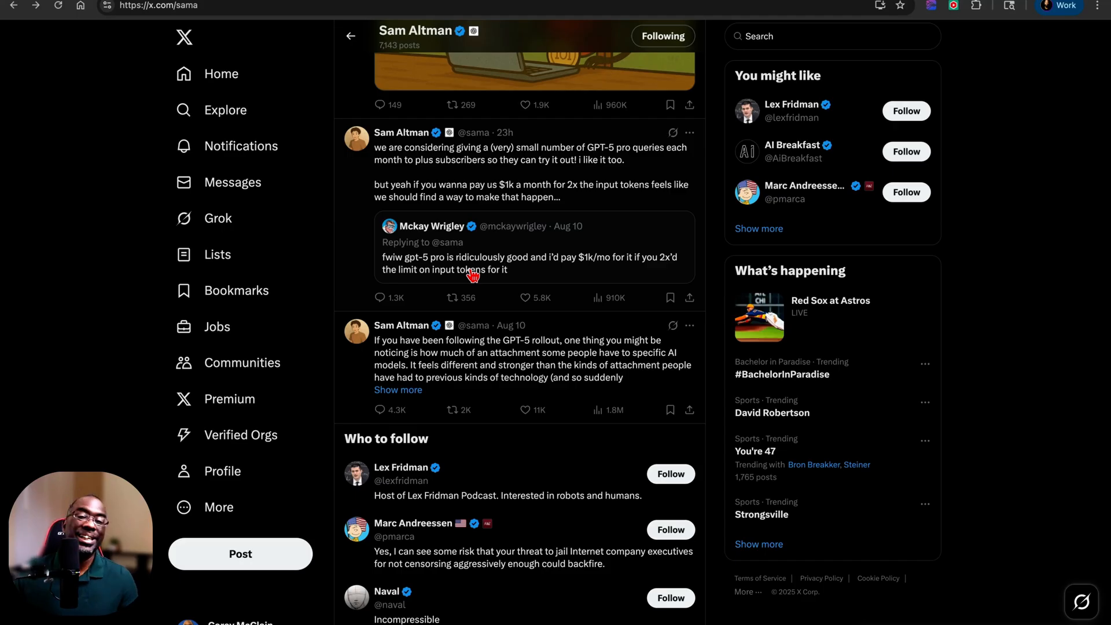
# Step: Scroll the profile to Altman's Aug 8 numbered GPT-5 rollout update
pyautogui.scroll(-3)
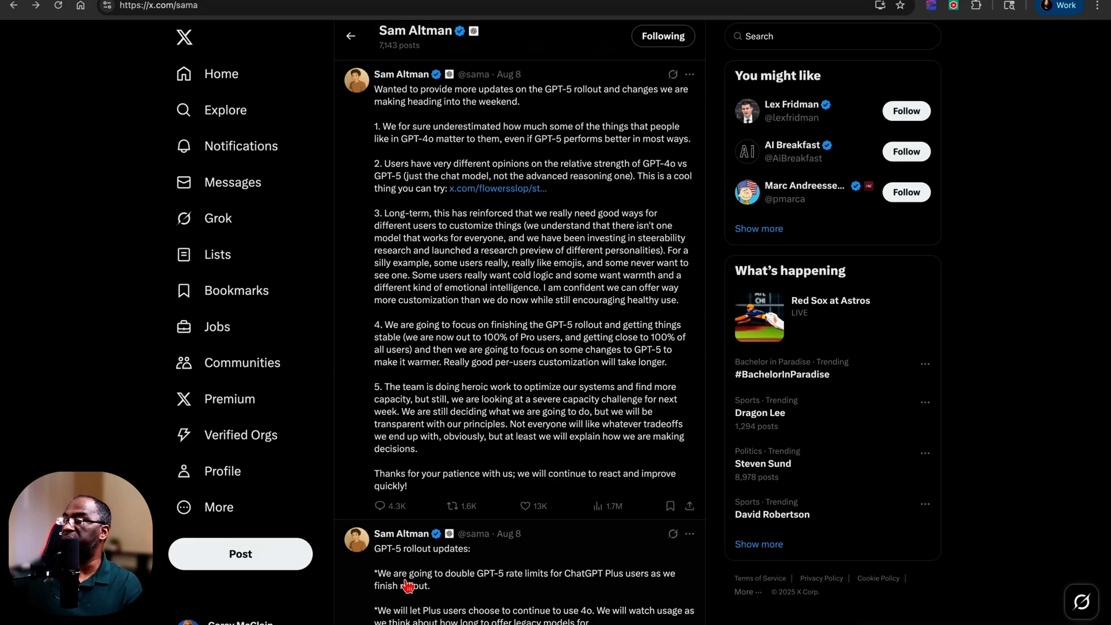
pyautogui.moveTo(554, 196)
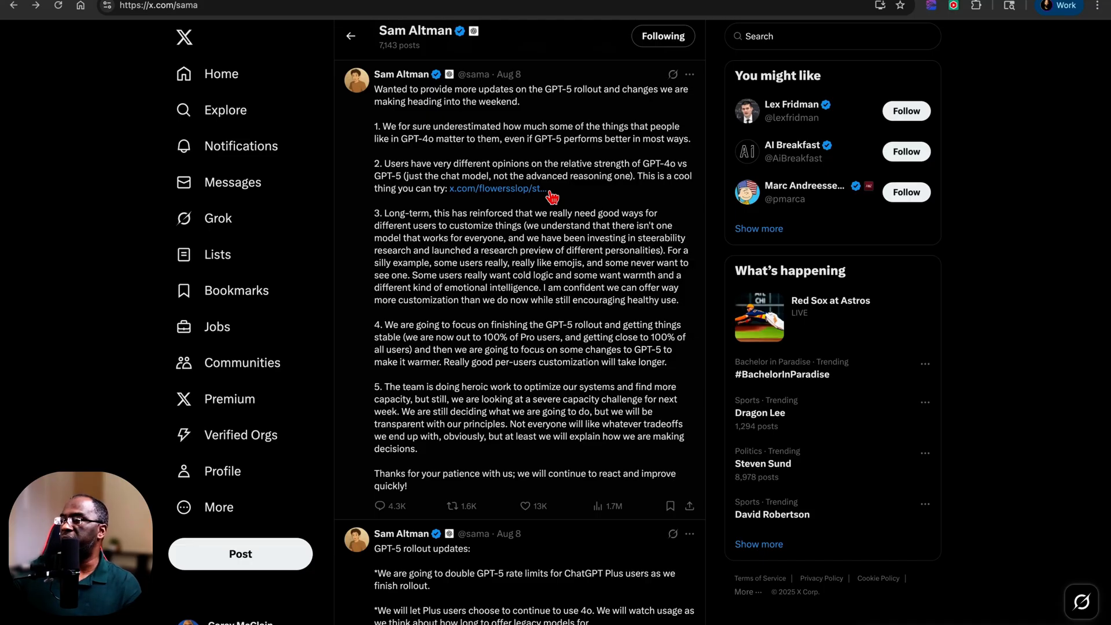
# Step: Follow the link in point 2 to the Flowers post about the 4o vs 5 blind-test website
pyautogui.click(497, 189)
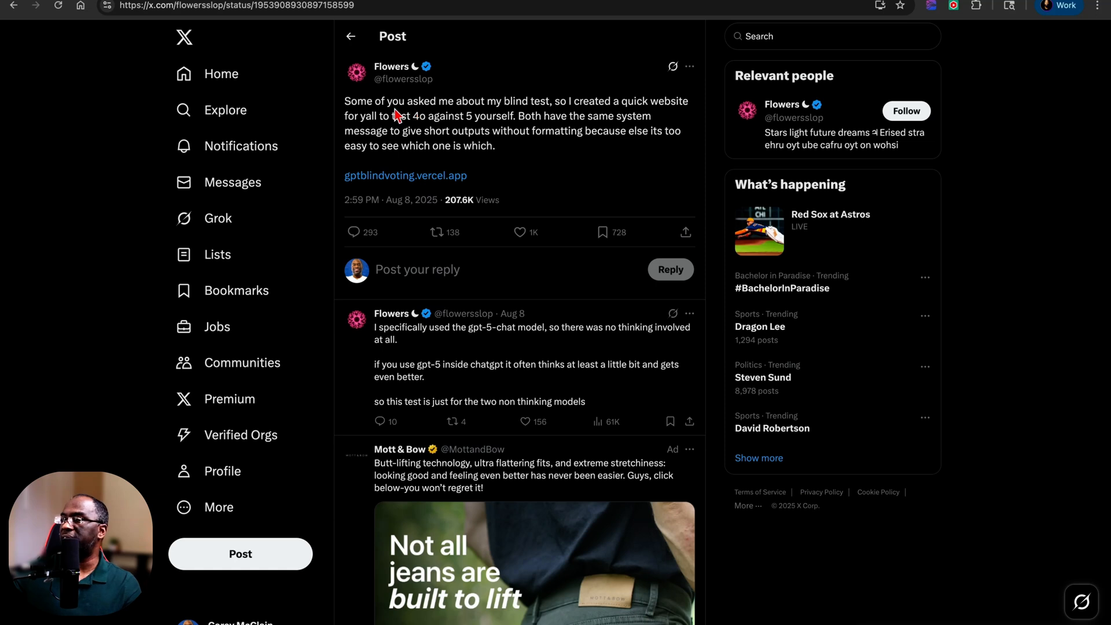
pyautogui.moveTo(561, 120)
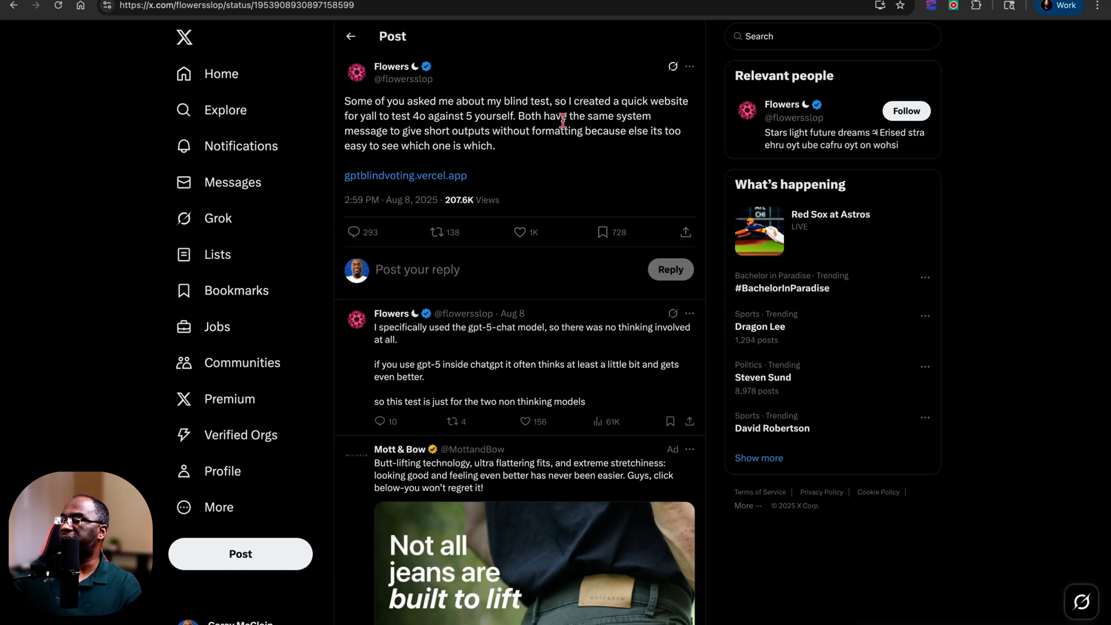
pyautogui.moveTo(631, 113)
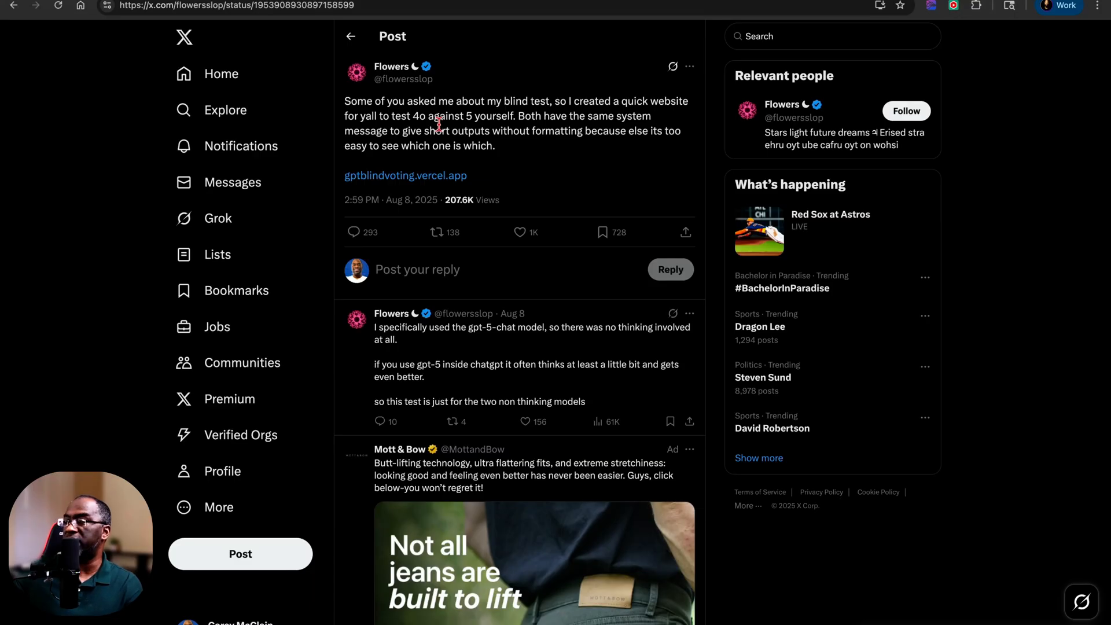
pyautogui.moveTo(598, 135)
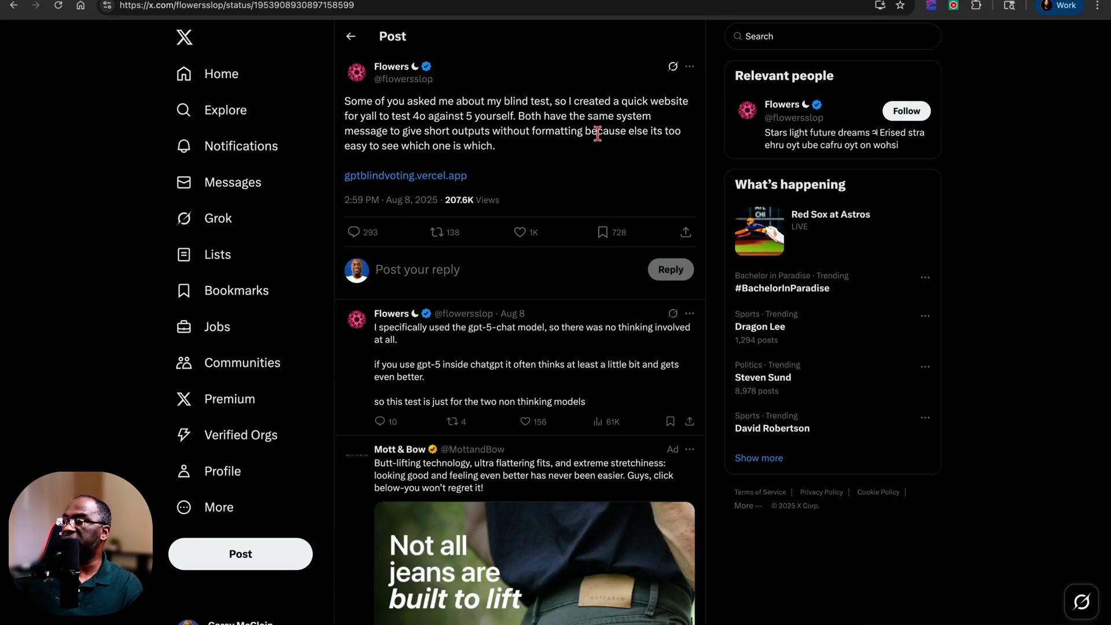
pyautogui.moveTo(542, 151)
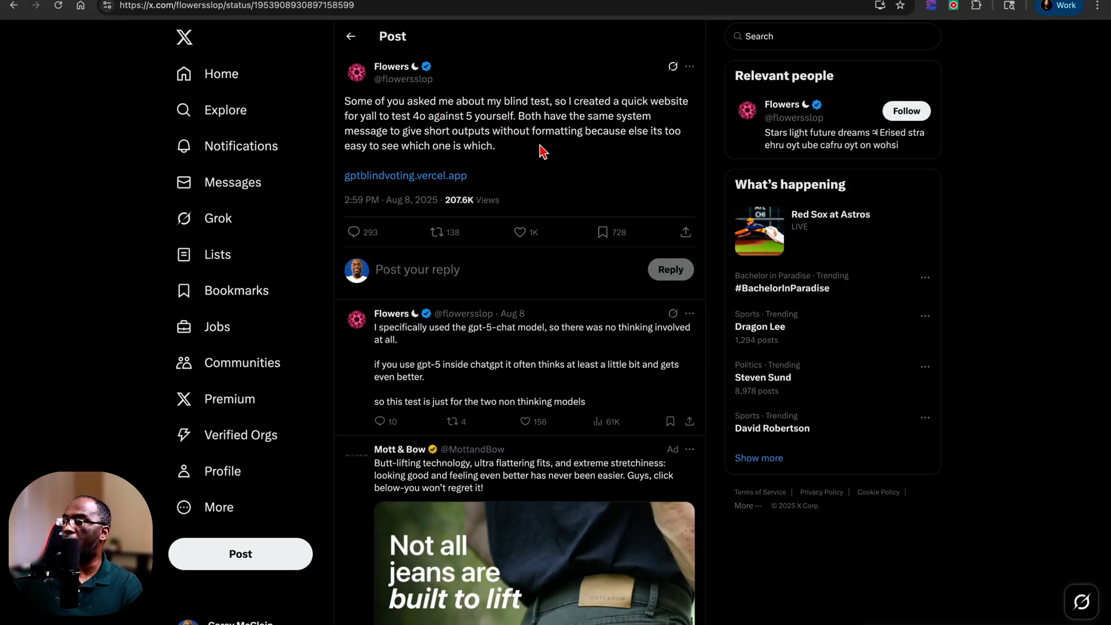
pyautogui.moveTo(568, 150)
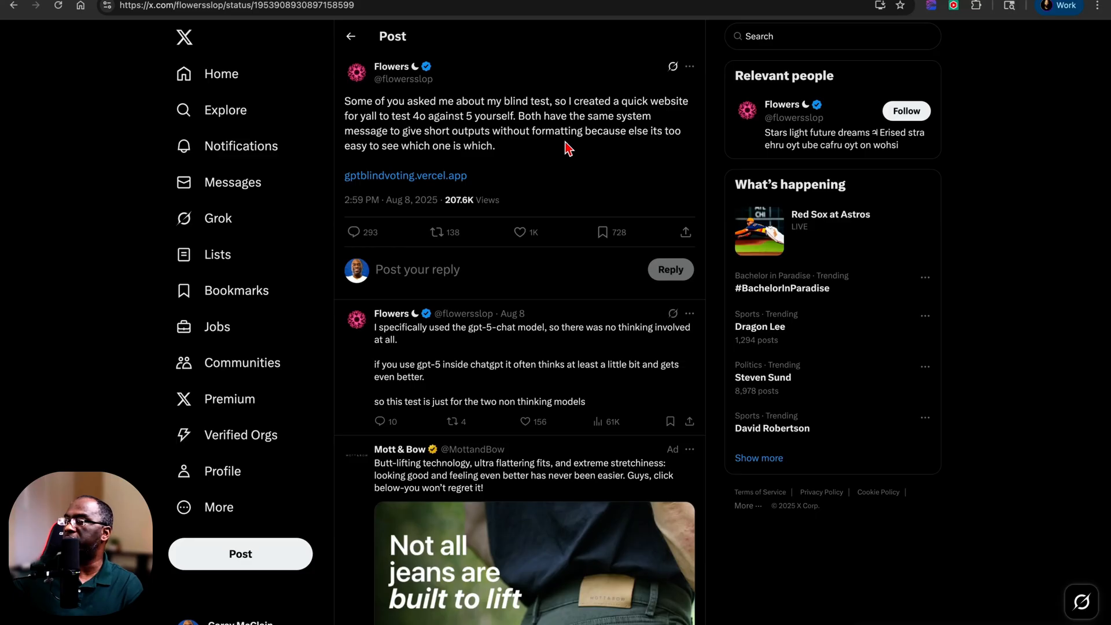
pyautogui.moveTo(457, 160)
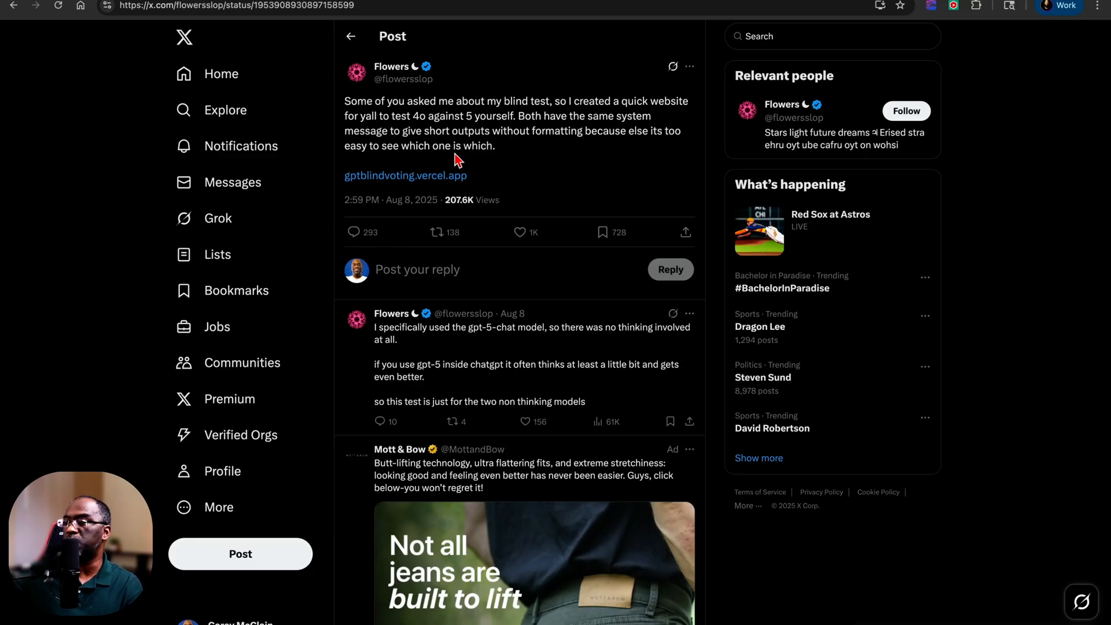
# Step: Open gptblindvoting.vercel.app's 4o vs 5 experiment and lower the question count from 20 to 10
pyautogui.click(406, 175)
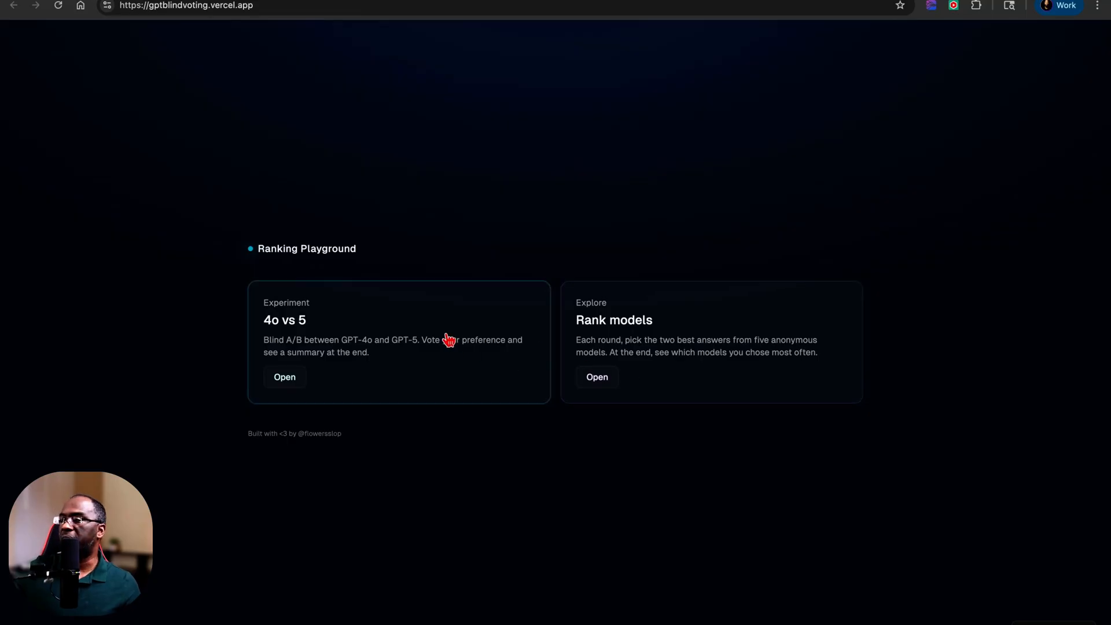
pyautogui.moveTo(305, 330)
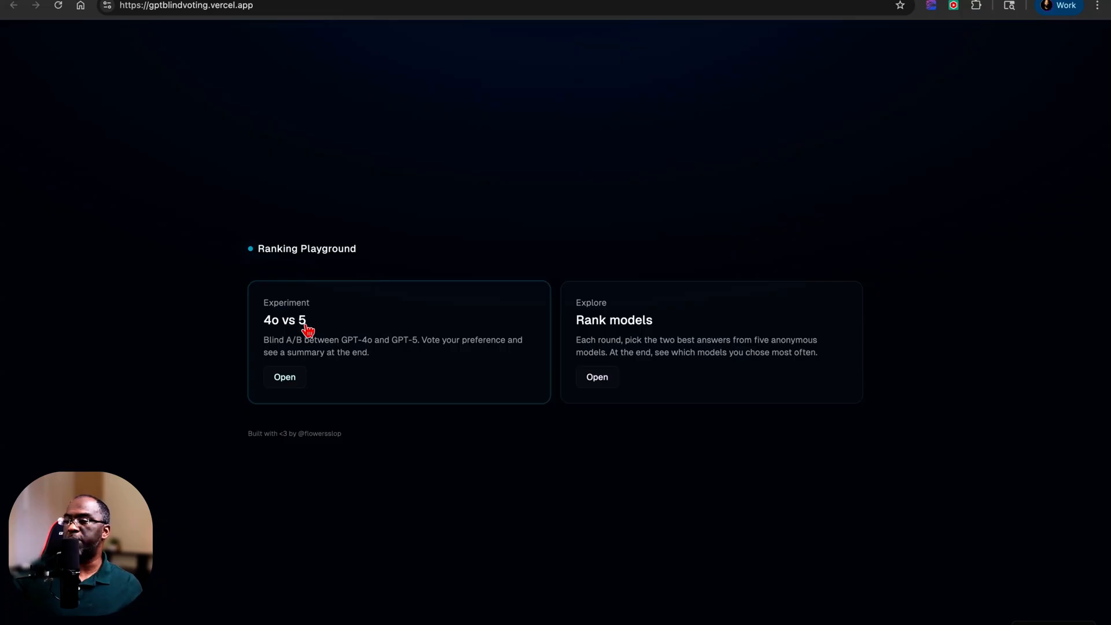
pyautogui.moveTo(750, 357)
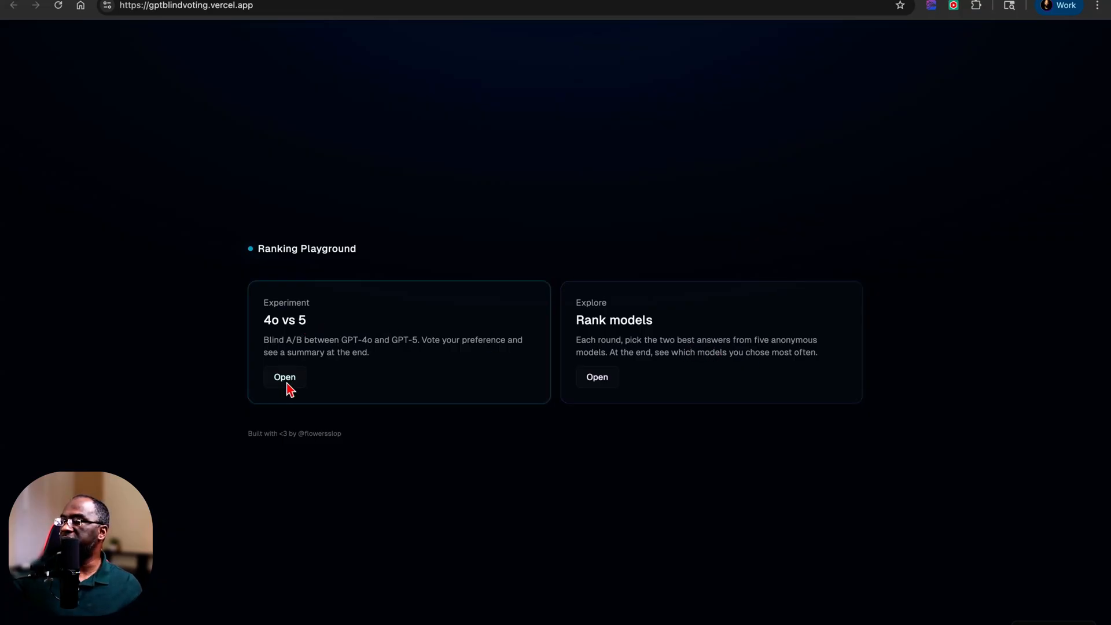
pyautogui.click(284, 376)
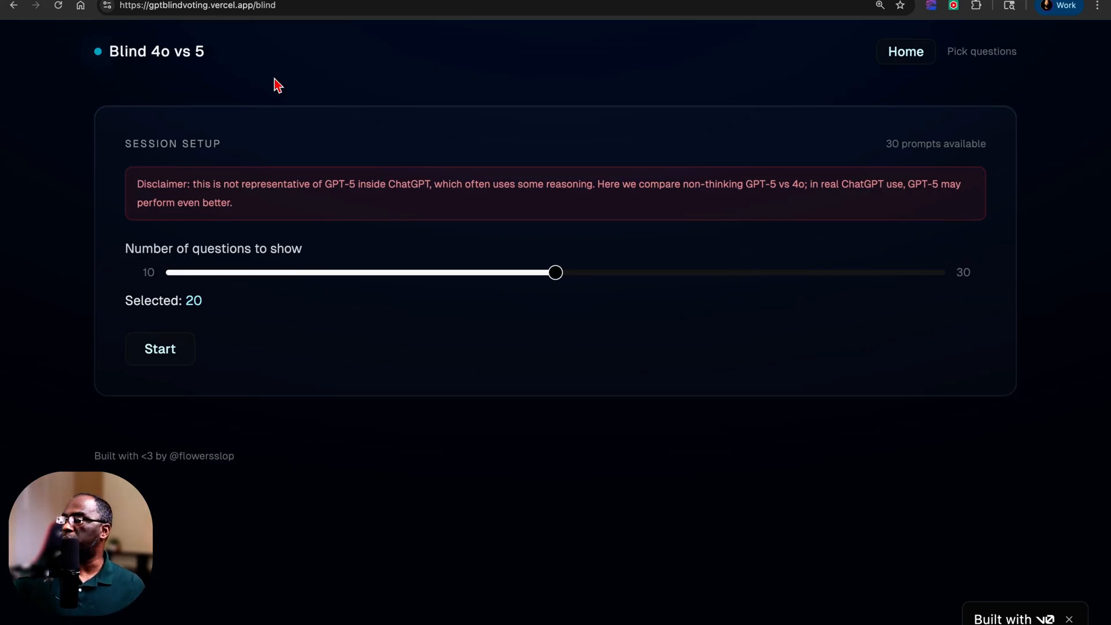
pyautogui.moveTo(552, 295)
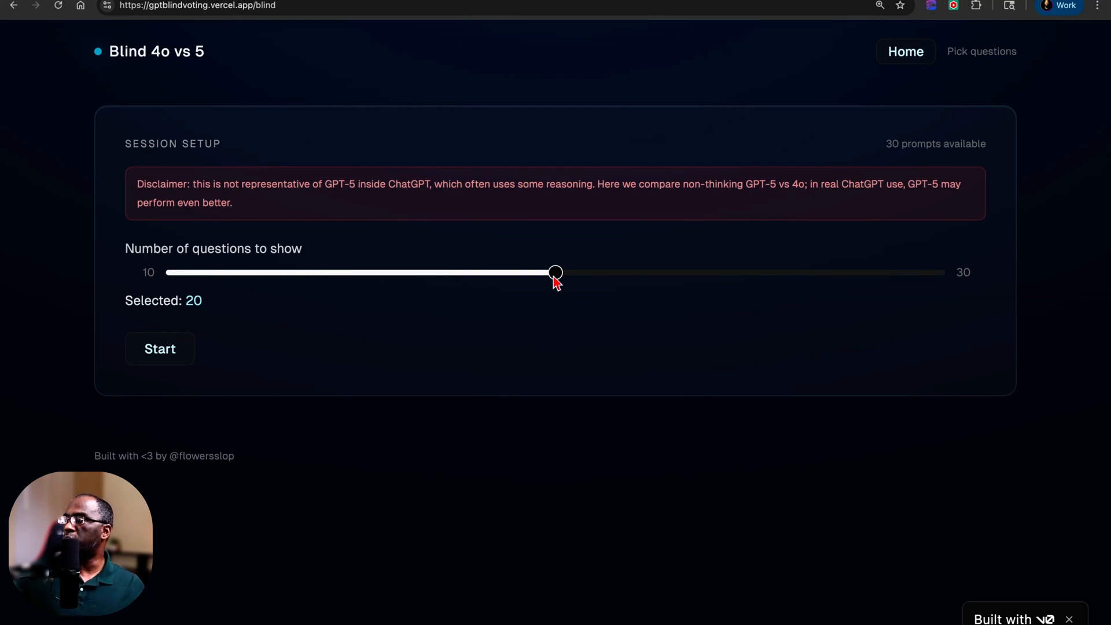
pyautogui.moveTo(556, 272); pyautogui.dragTo(173, 272)
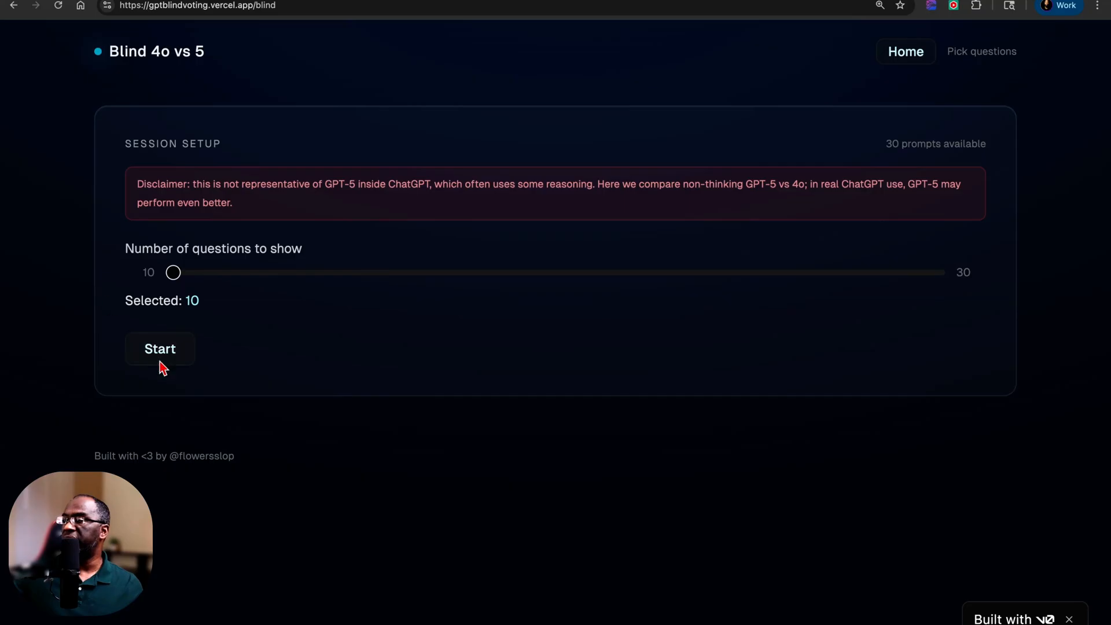
# Step: Start the blind session and vote through the prompts to the summary: gpt-5-chat 70%, gpt-4o 30%
pyautogui.click(160, 348)
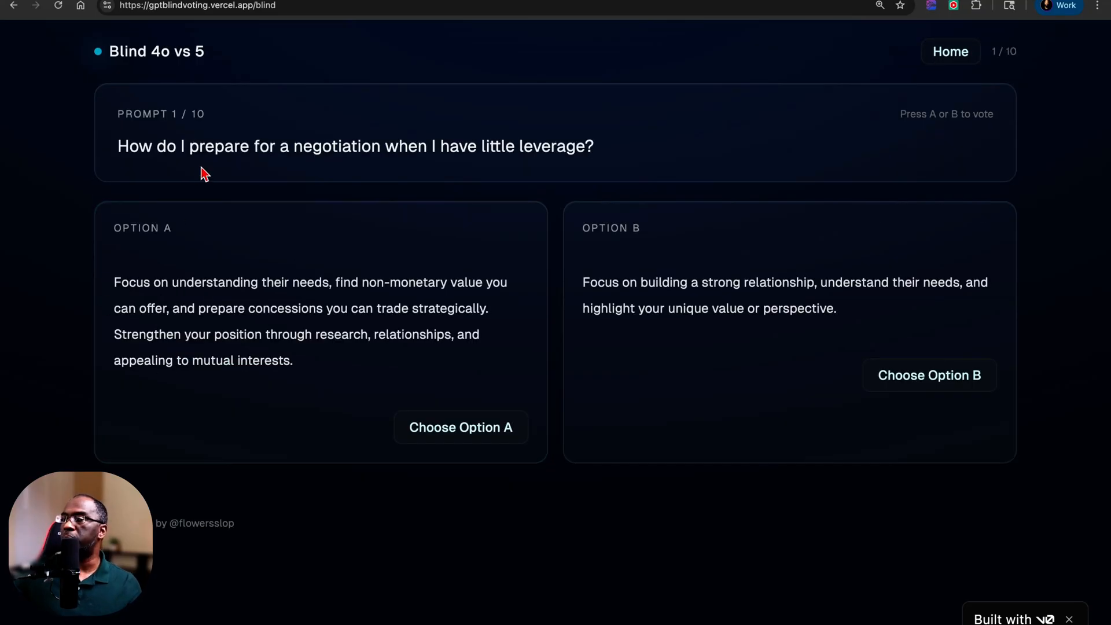
pyautogui.moveTo(401, 178)
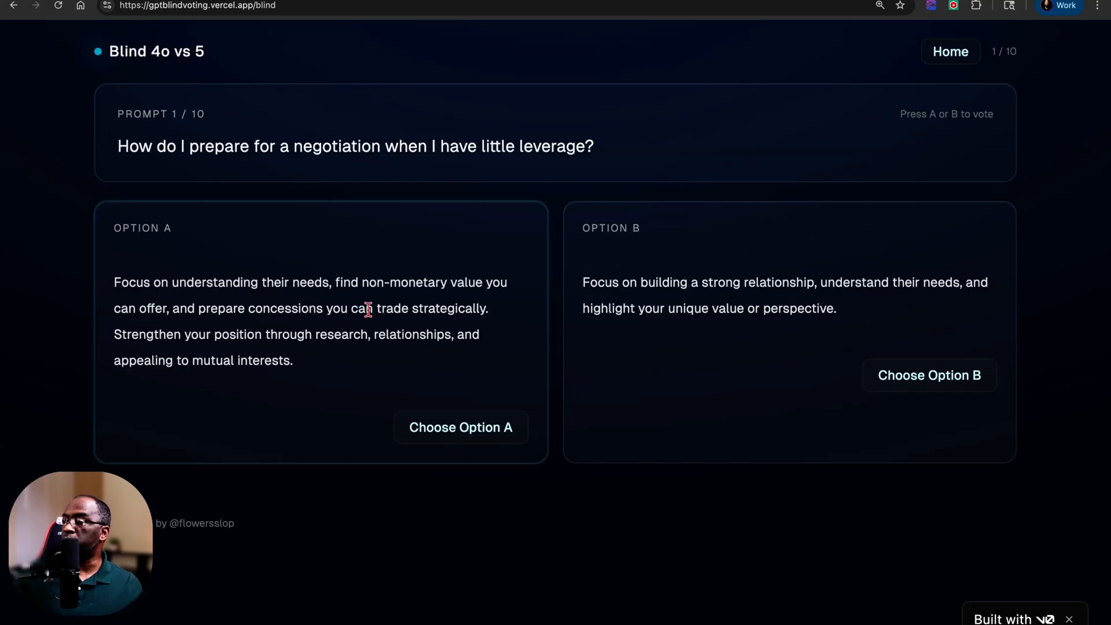
pyautogui.moveTo(335, 341)
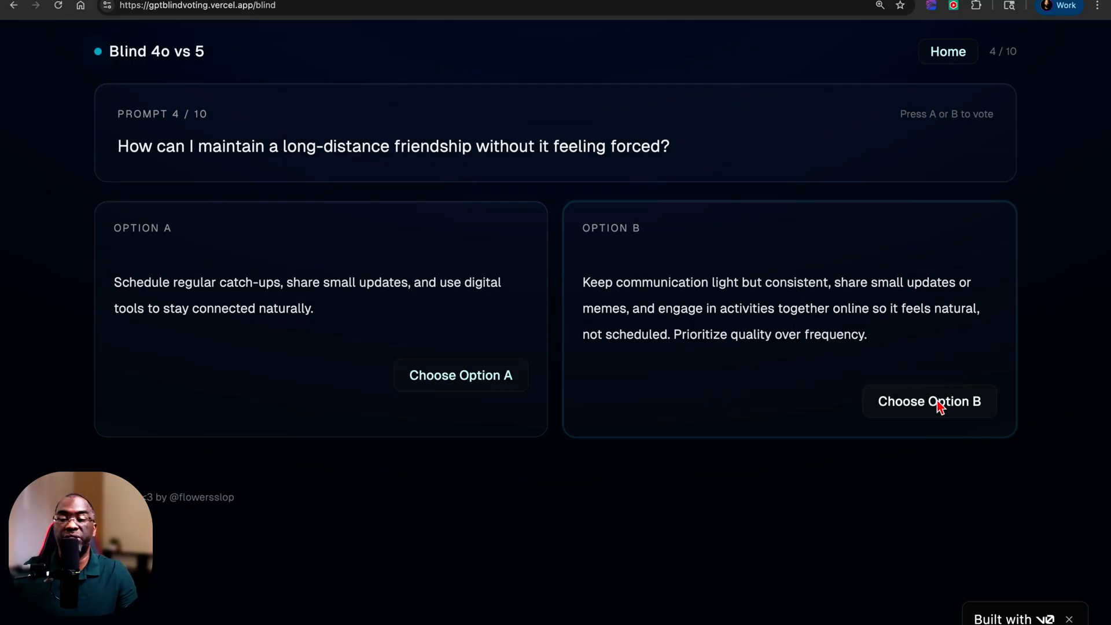
pyautogui.click(929, 402)
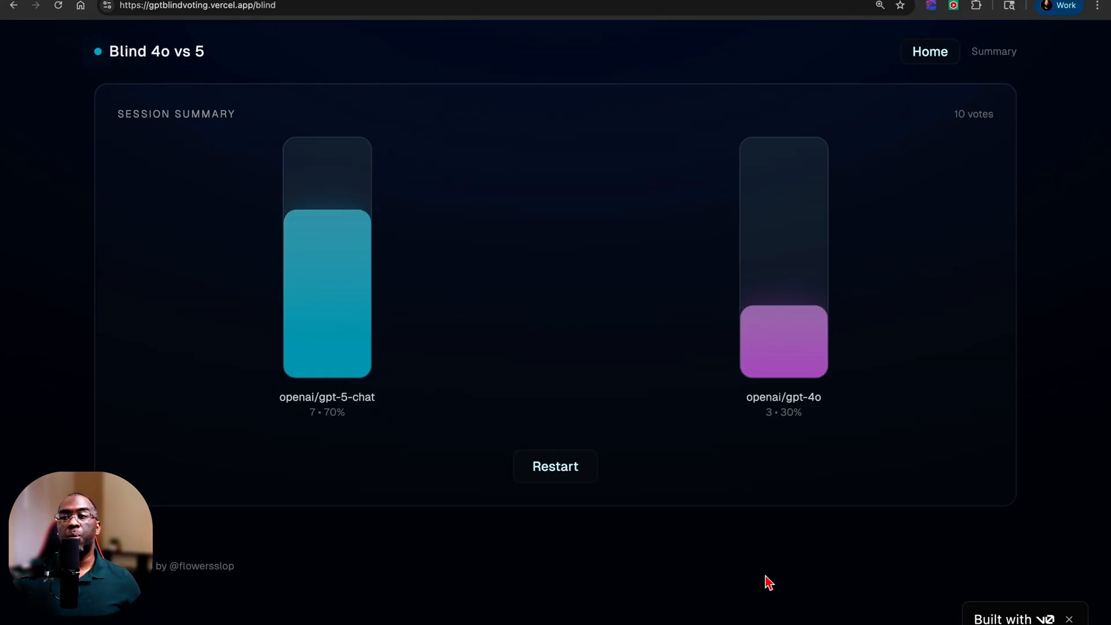